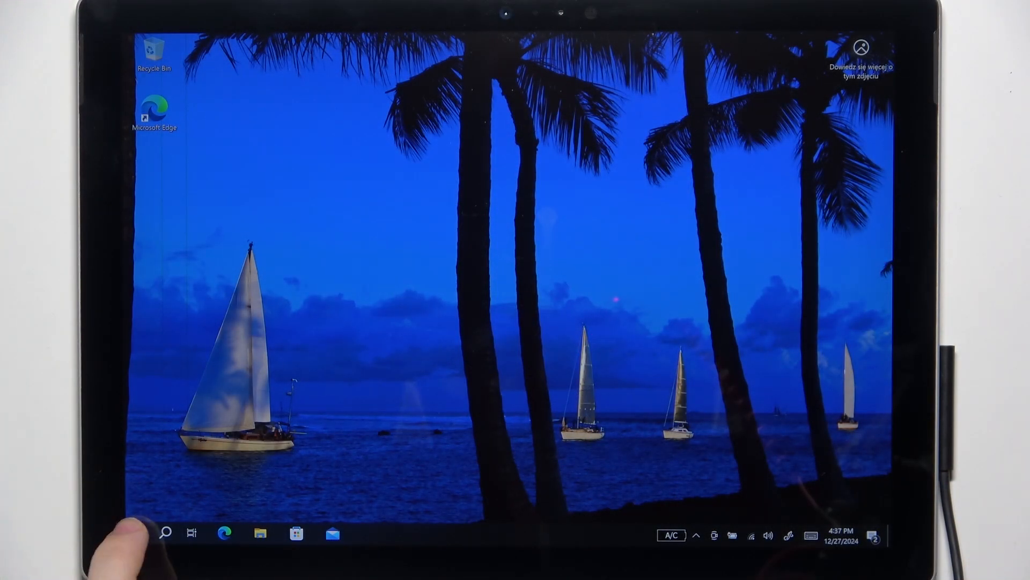
Launch the Settings app from the Start menu
left_click(127, 537)
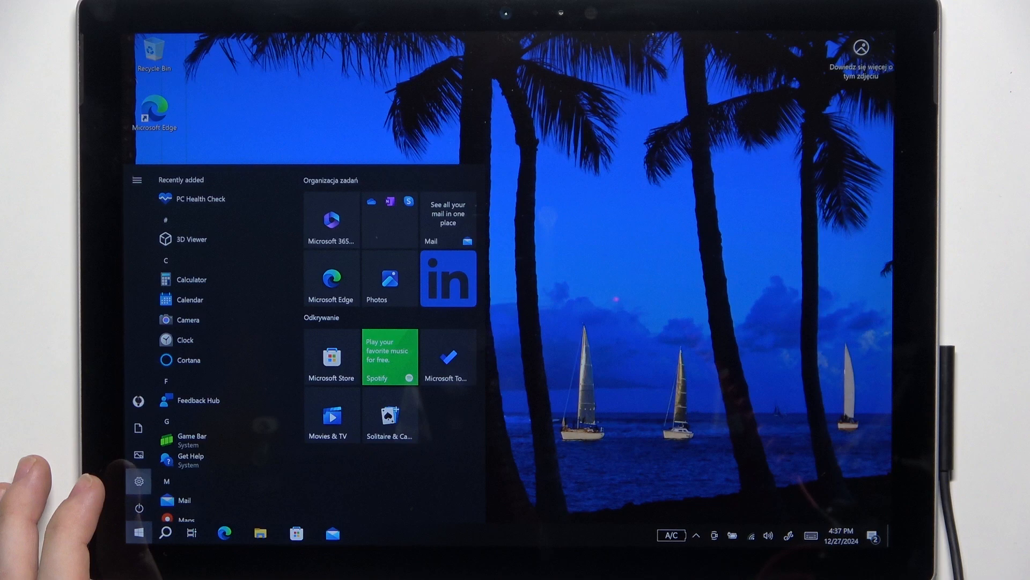
left_click(139, 481)
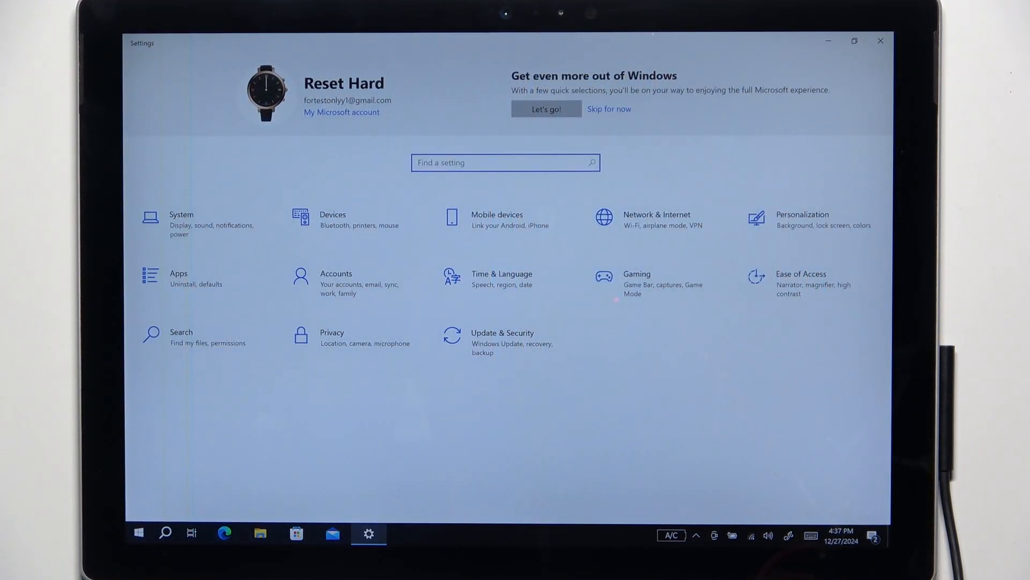
Go to Accounts > Family & other users and start adding someone else to this PC
left_click(336, 274)
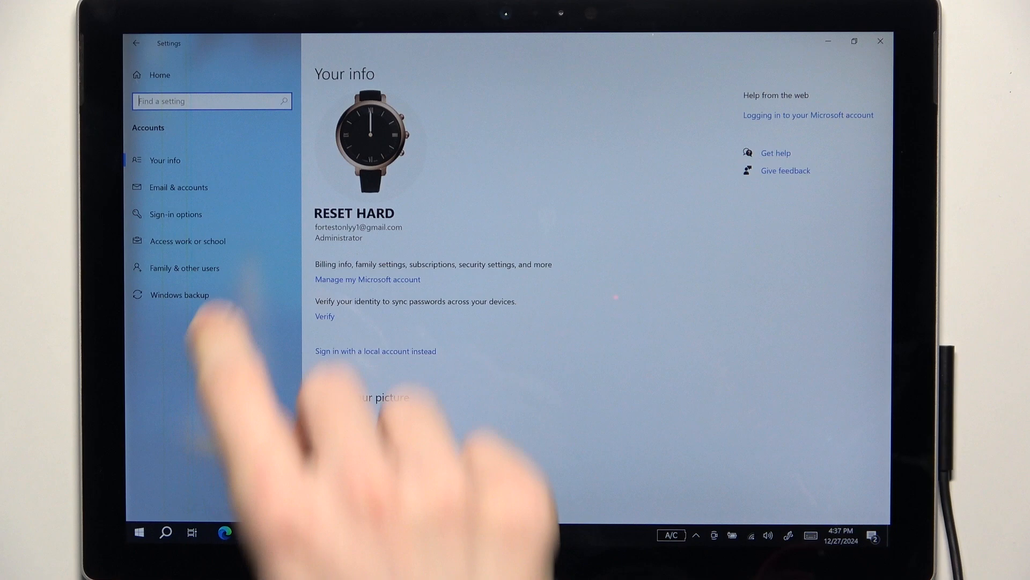
left_click(184, 268)
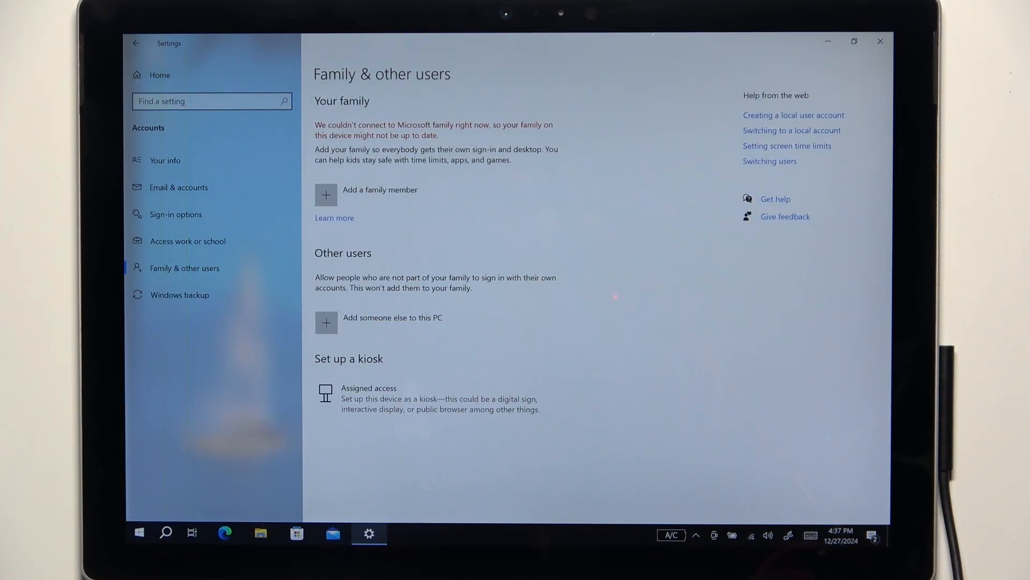
left_click(327, 322)
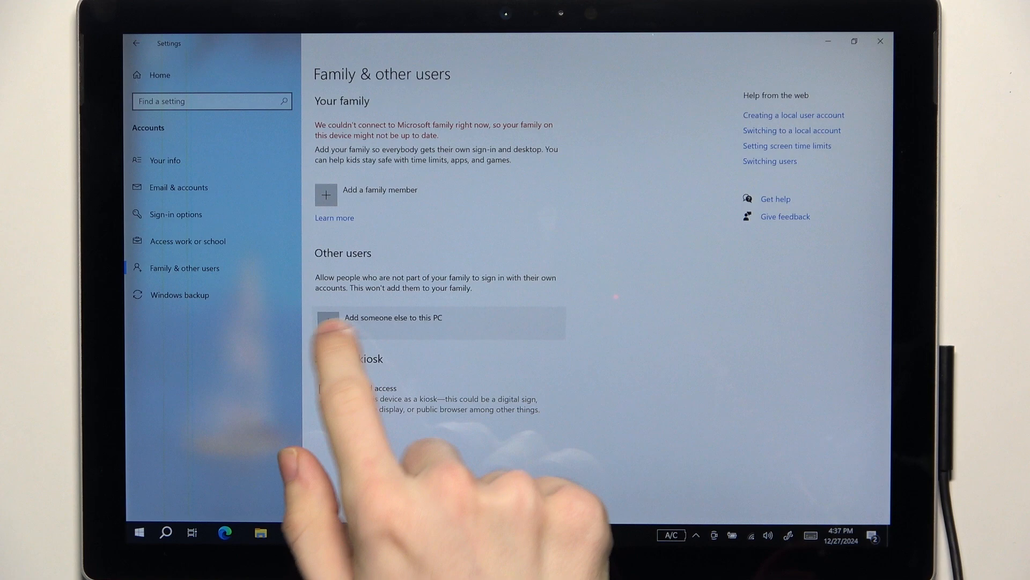
left_click(393, 316)
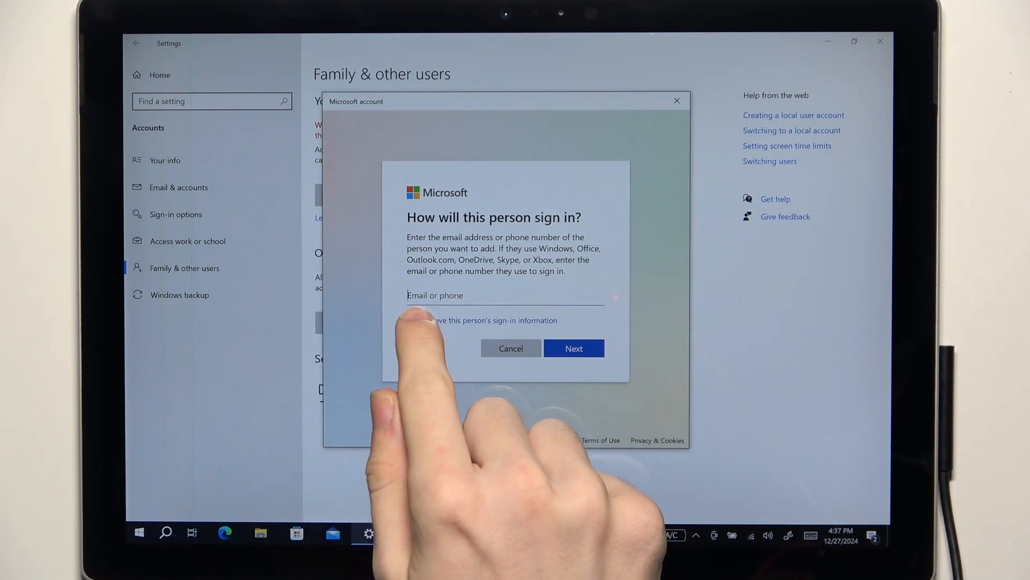
Create a local account named hardreset without sign-in info or a Microsoft account
left_click(573, 348)
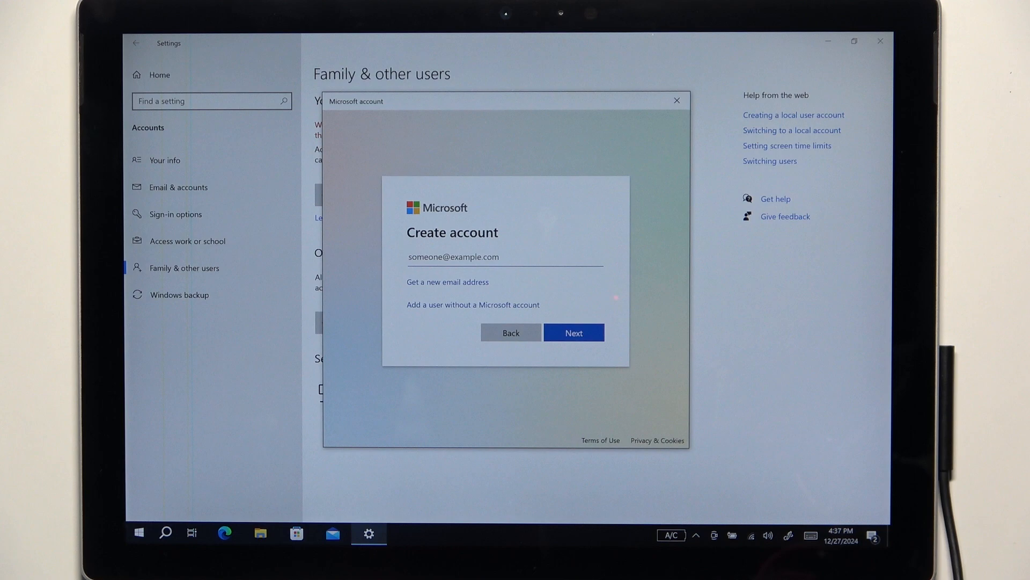
left_click(472, 305)
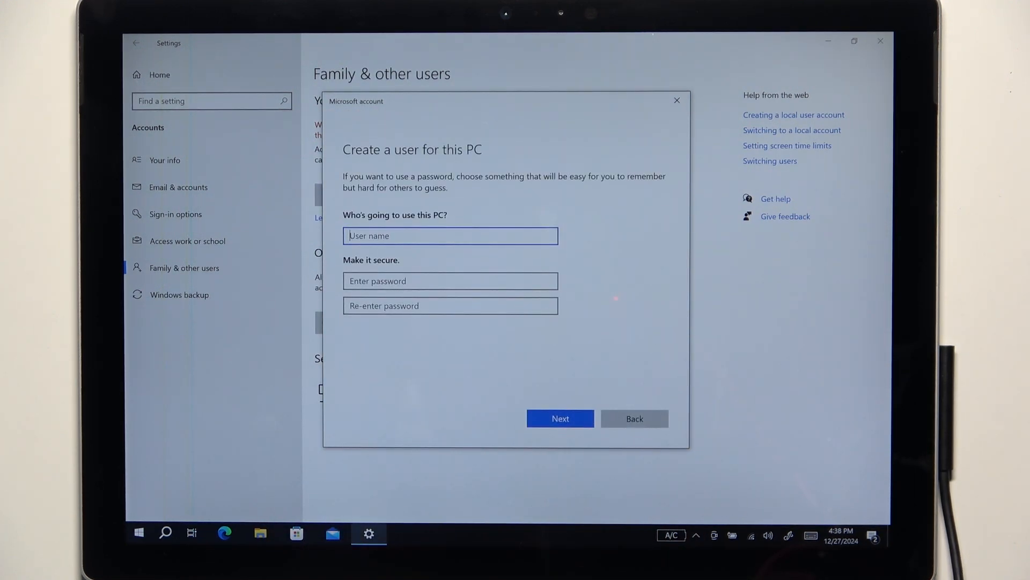
left_click(451, 236)
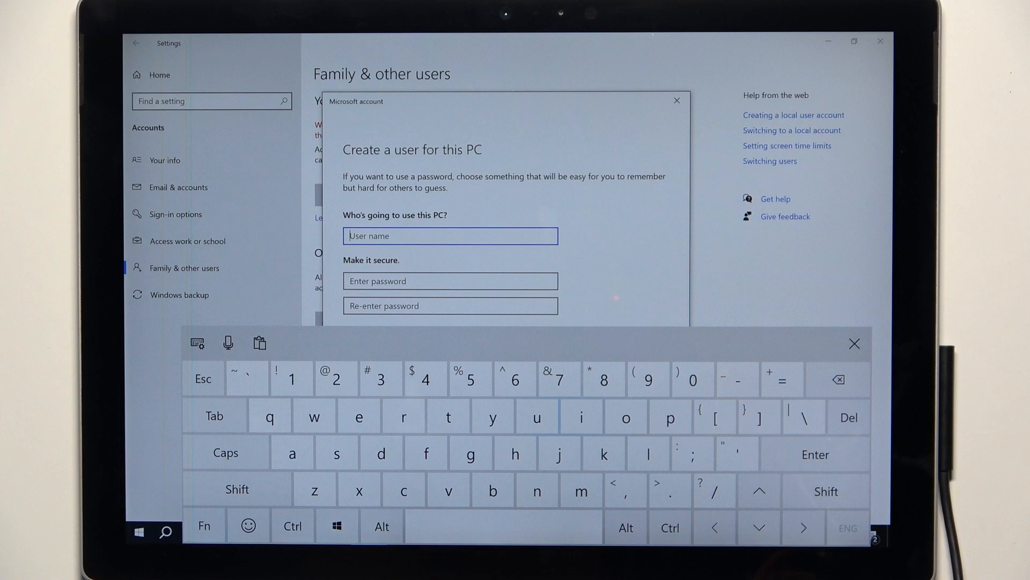
left_click(515, 453)
type("hardreset")
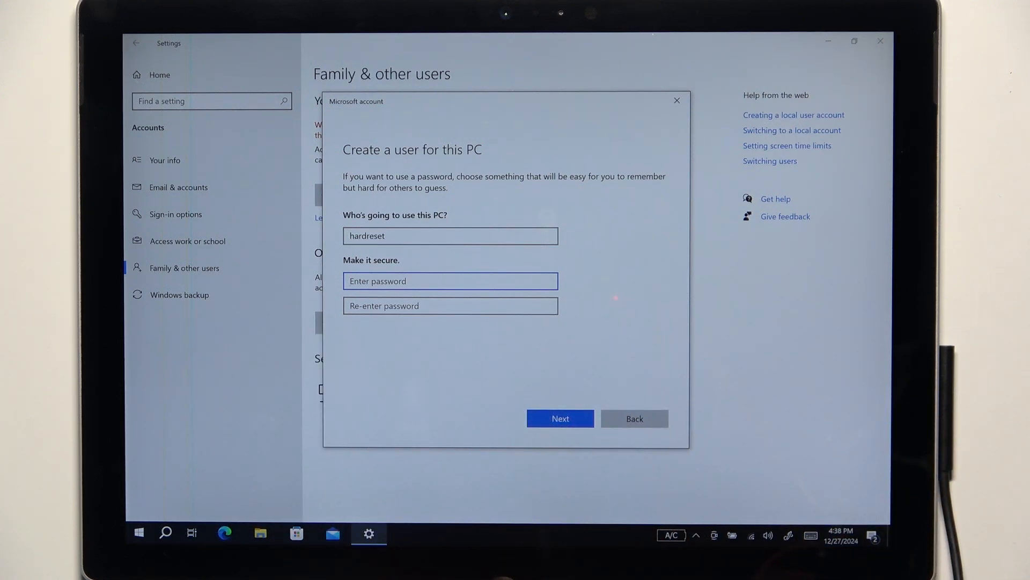
left_click(560, 418)
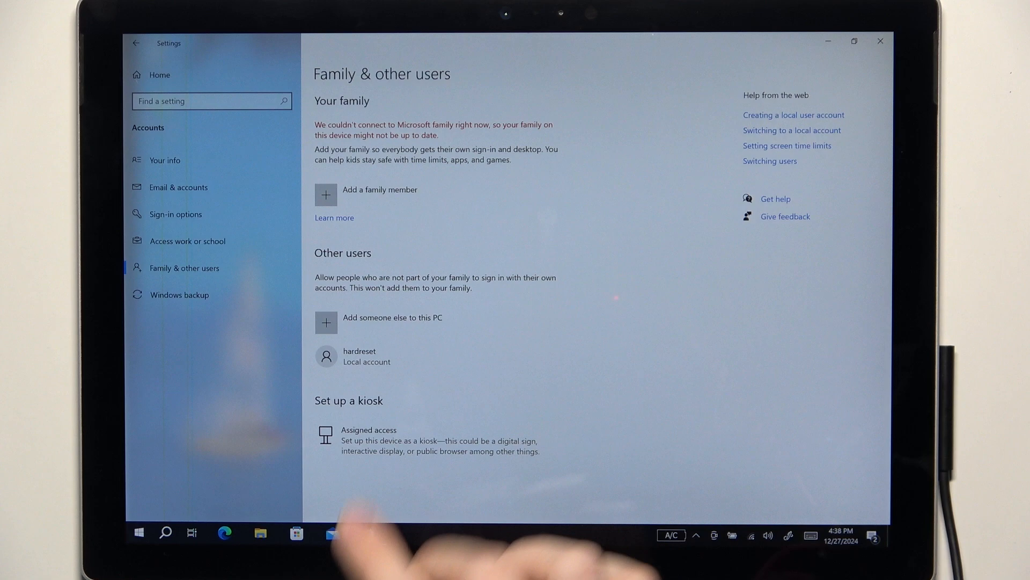
left_click(367, 356)
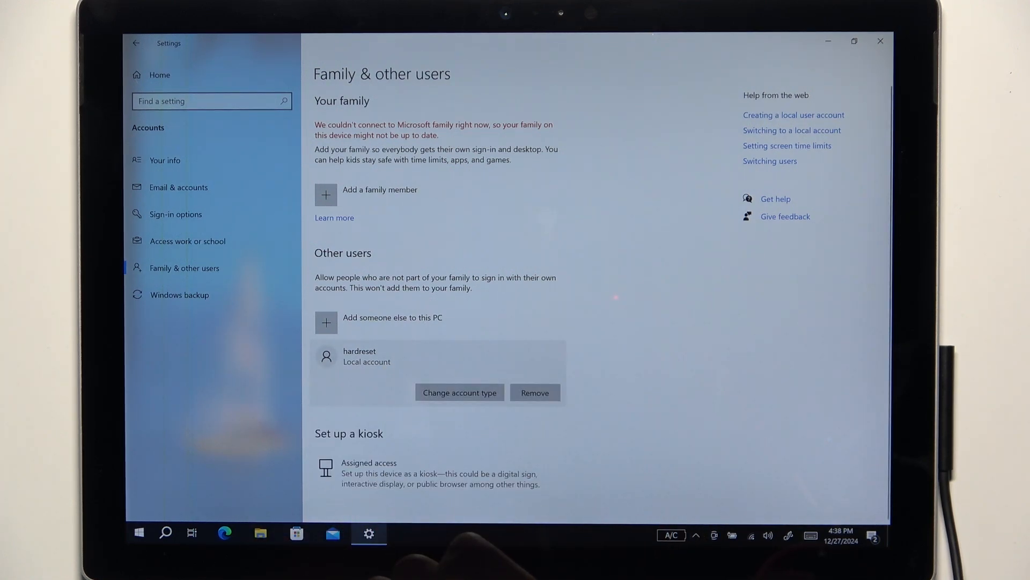
left_click(460, 392)
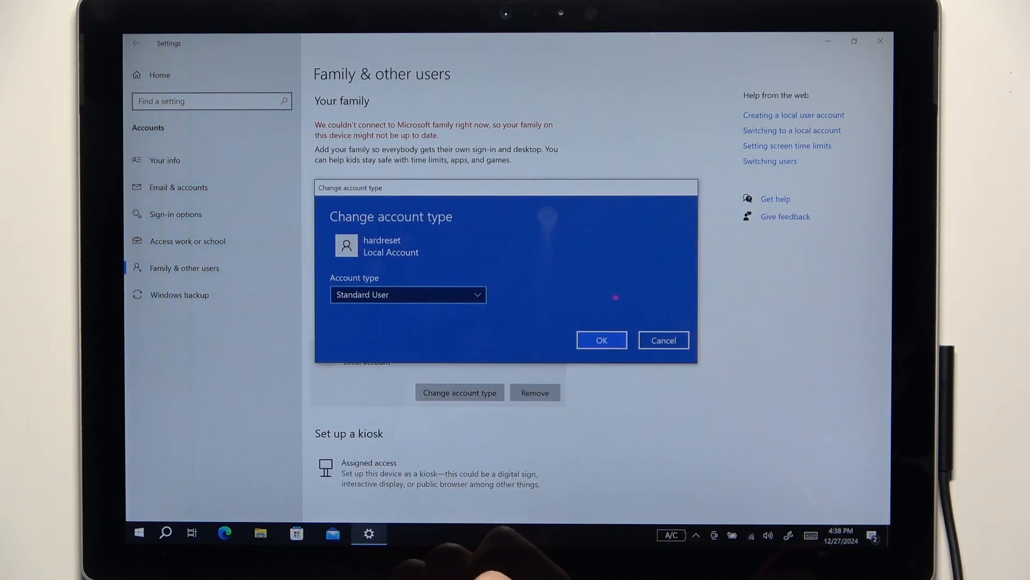
left_click(407, 295)
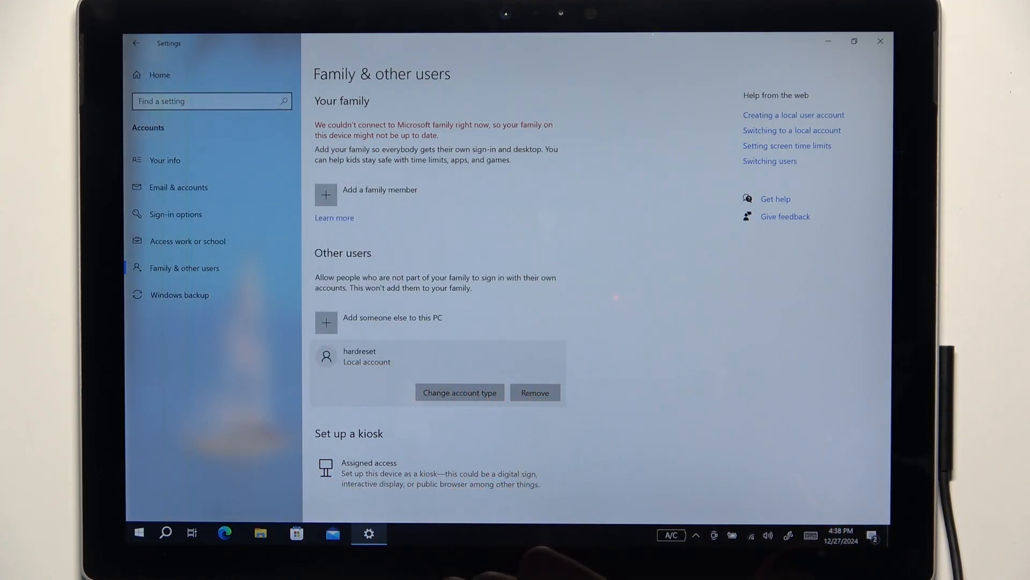
left_click(534, 393)
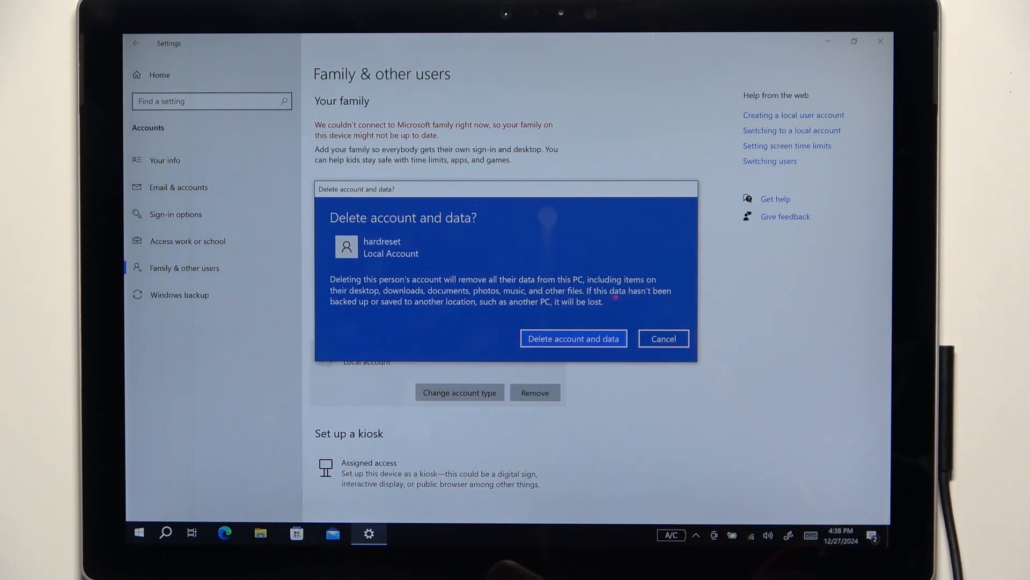
left_click(663, 338)
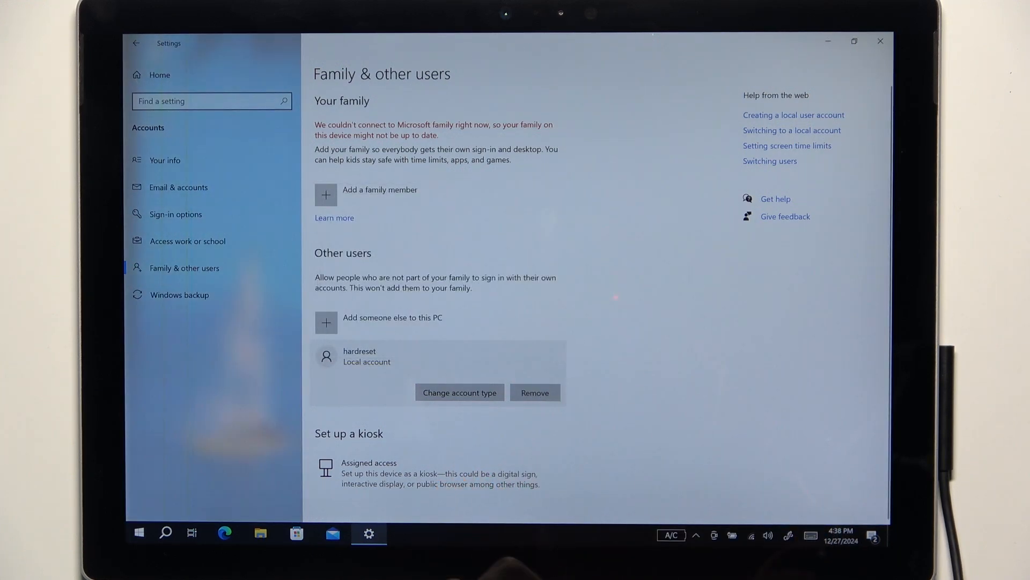
Create a second local account named abc without a Microsoft account or password
left_click(535, 393)
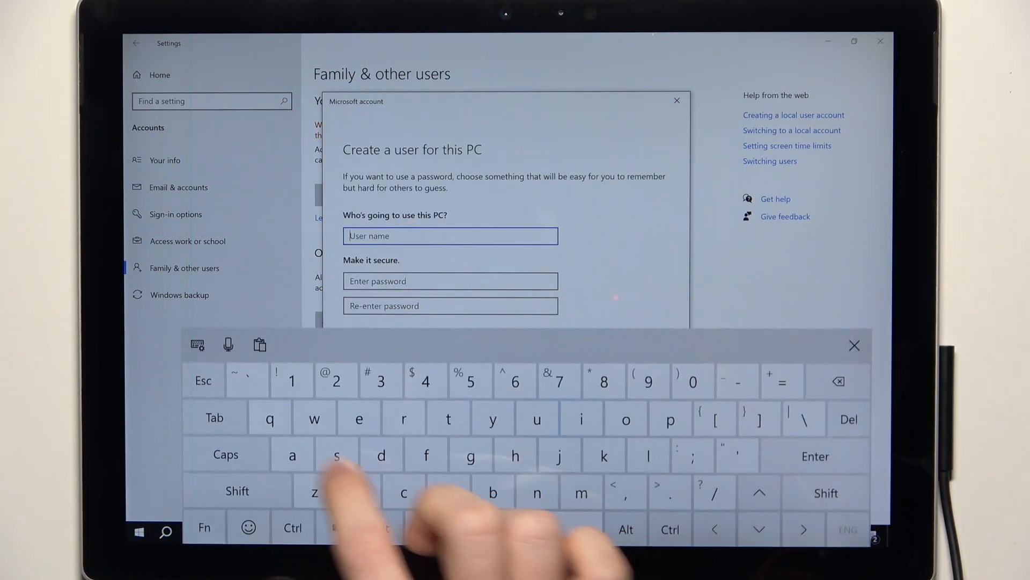
type("abc")
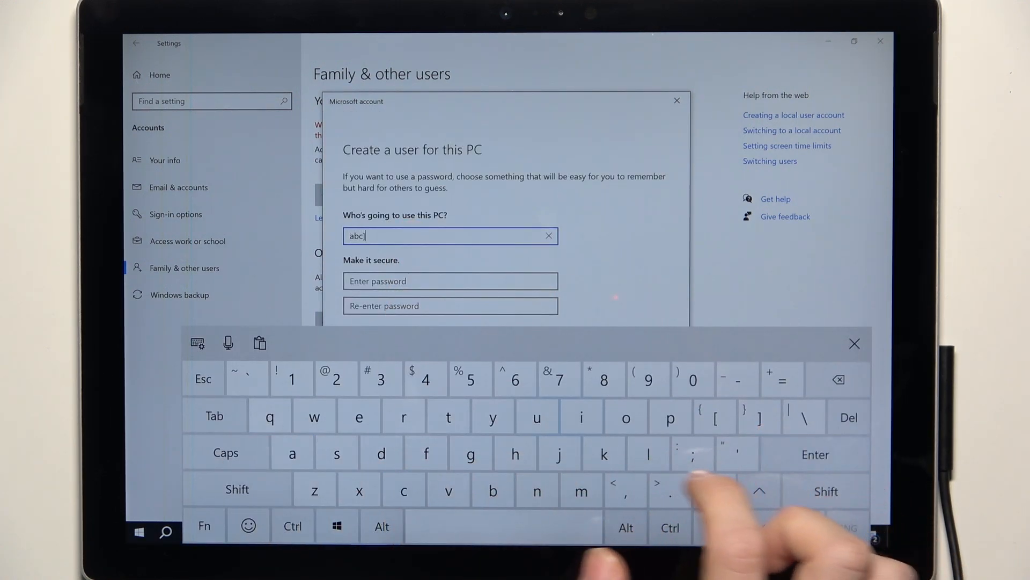
left_click(854, 343)
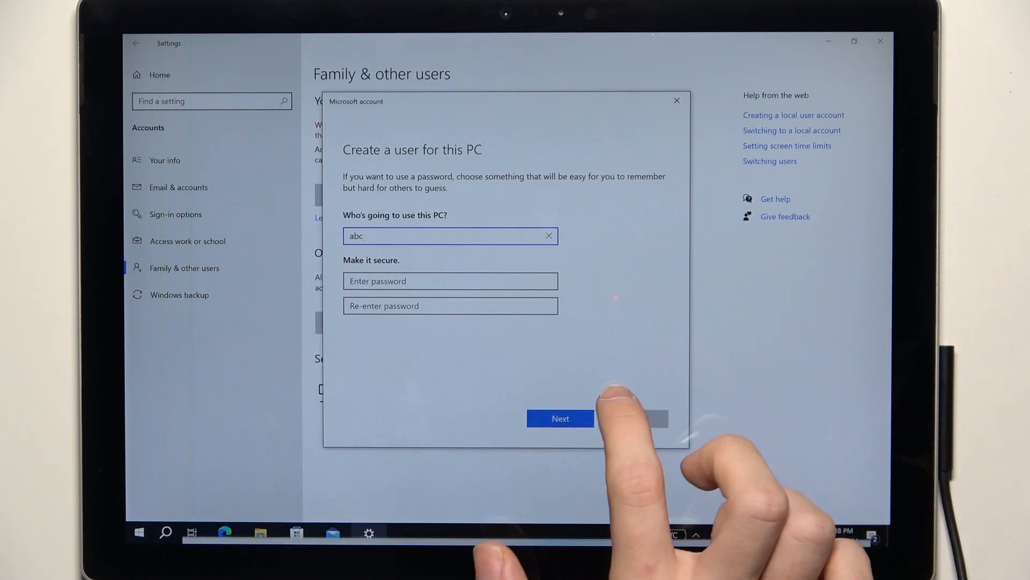
left_click(560, 418)
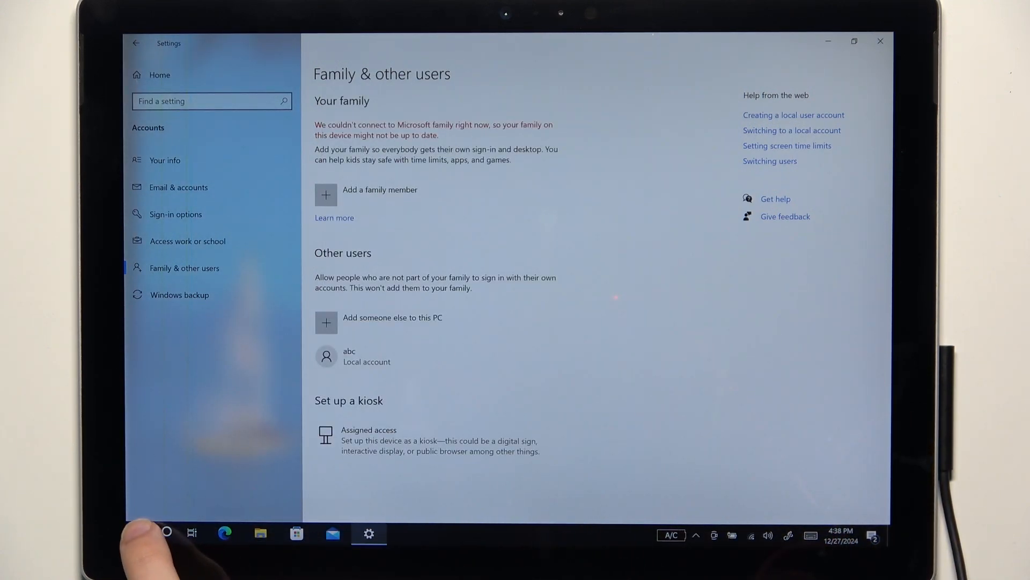
Switch to the abc user via the Start menu account list
left_click(165, 531)
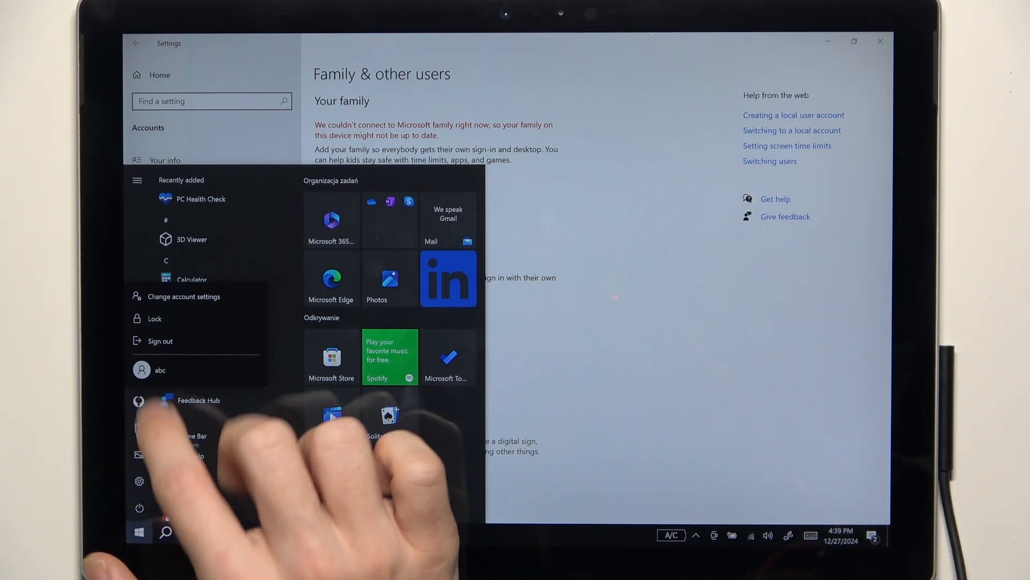
left_click(159, 342)
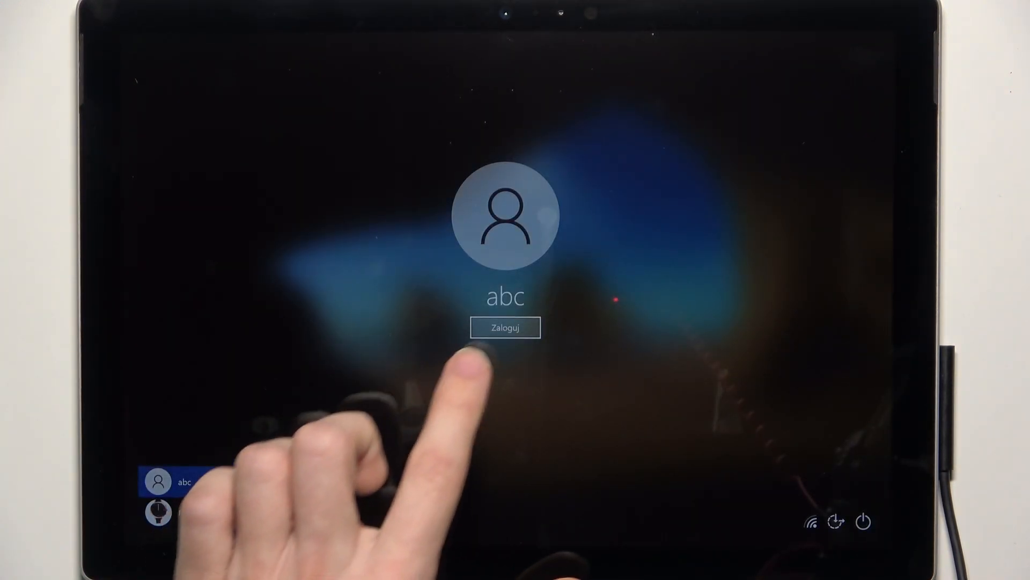
Sign in as abc so Windows begins first-time account preparation
left_click(504, 328)
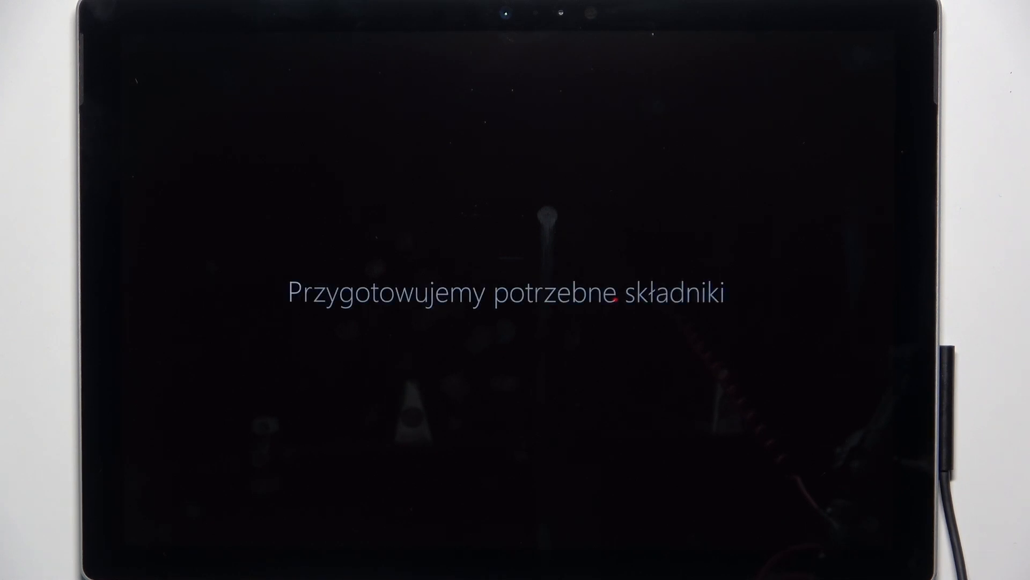